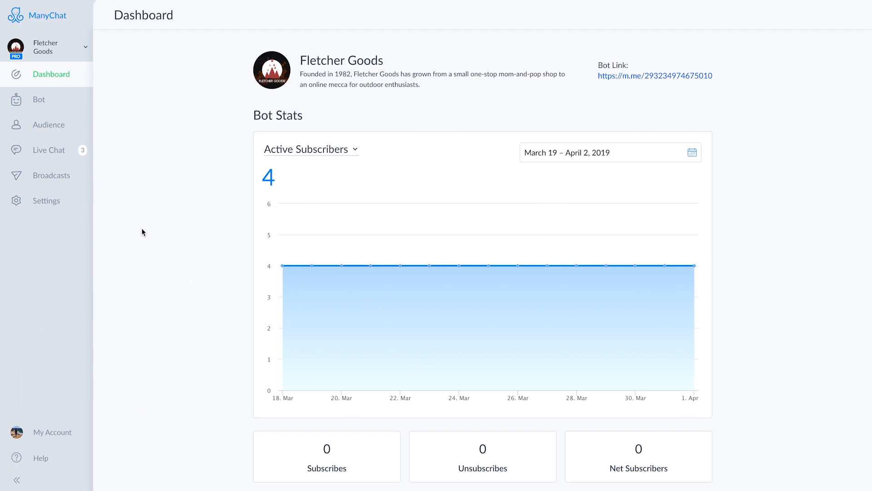
mouse_move(55, 129)
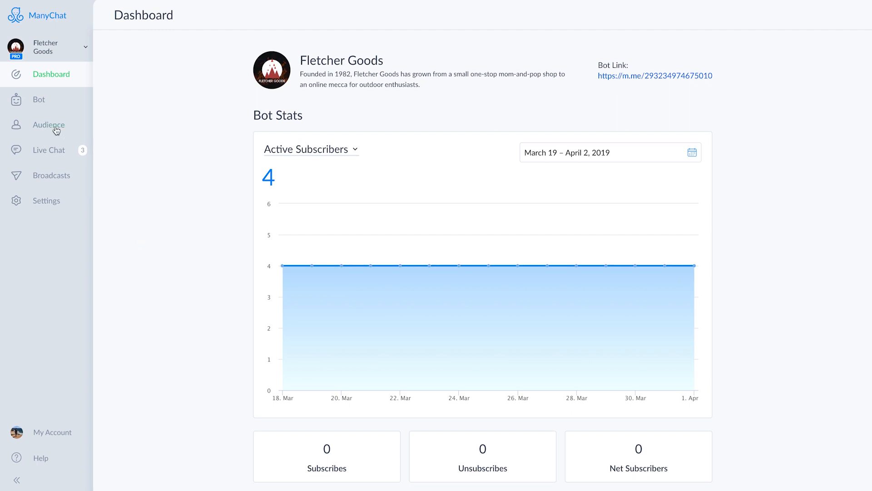
mouse_move(187, 145)
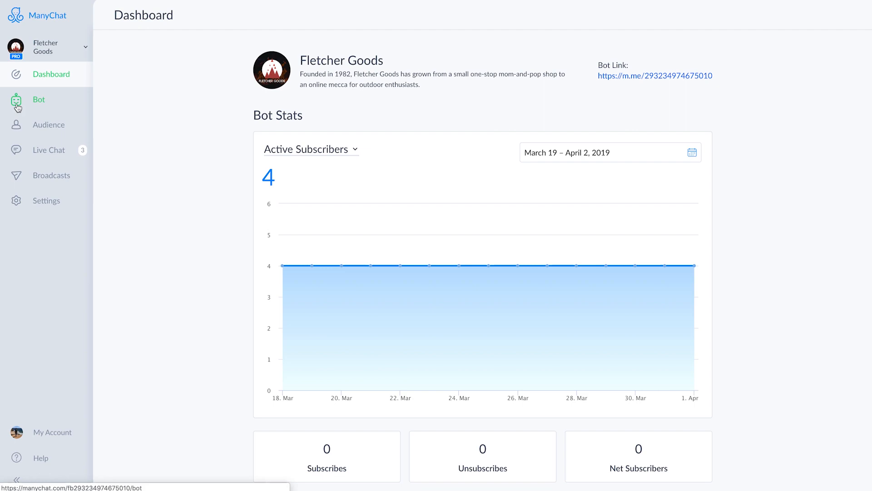
Open the Fletcher Goods bot's Default Reply flow from the Bot section.
click(38, 99)
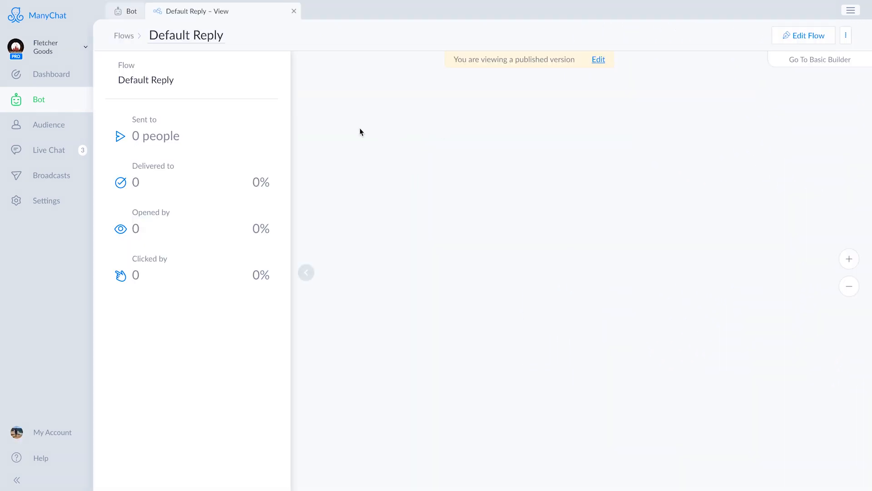
Reword the Default Reply to 'I didn't quite understand... intelligent carbon...' and add an image block.
click(803, 35)
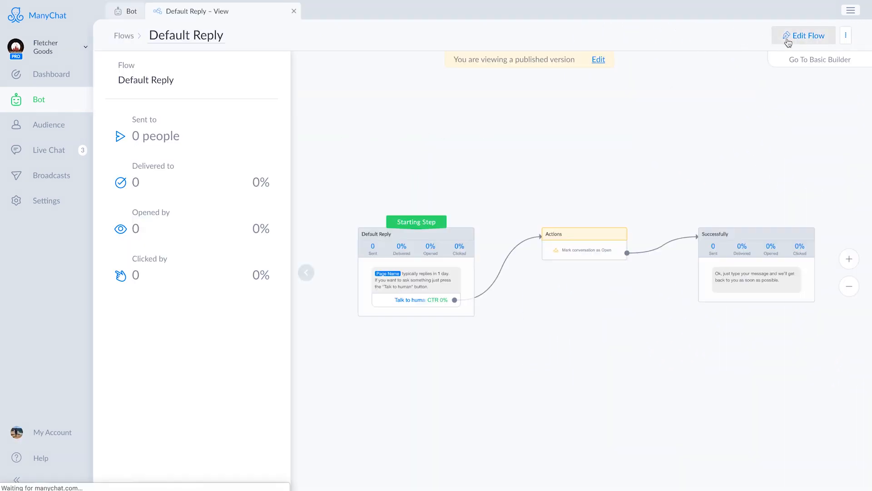
click(804, 36)
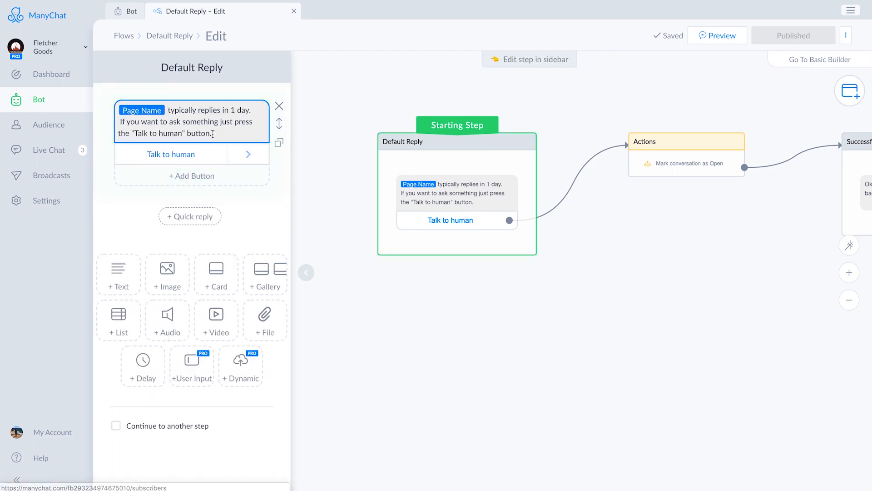
text(I didn't quite understand what you meant there. To reach out to an intelligent carbon-based human being, please tap the "Talk to Human" button below. You can also look through our Main Menu to see if that would satisfy your needs.)
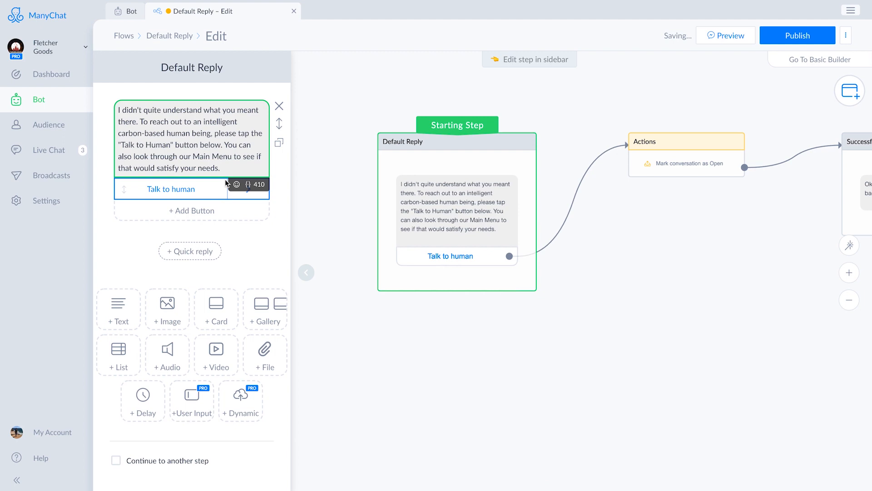
click(686, 141)
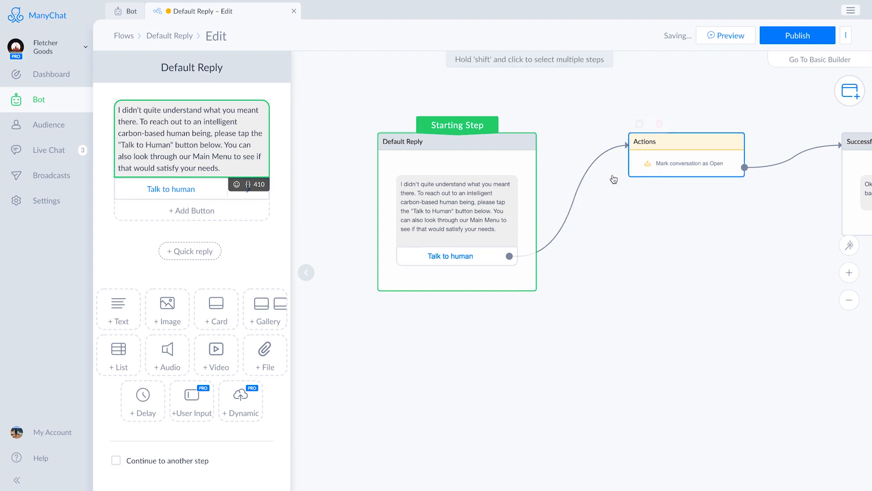
click(166, 310)
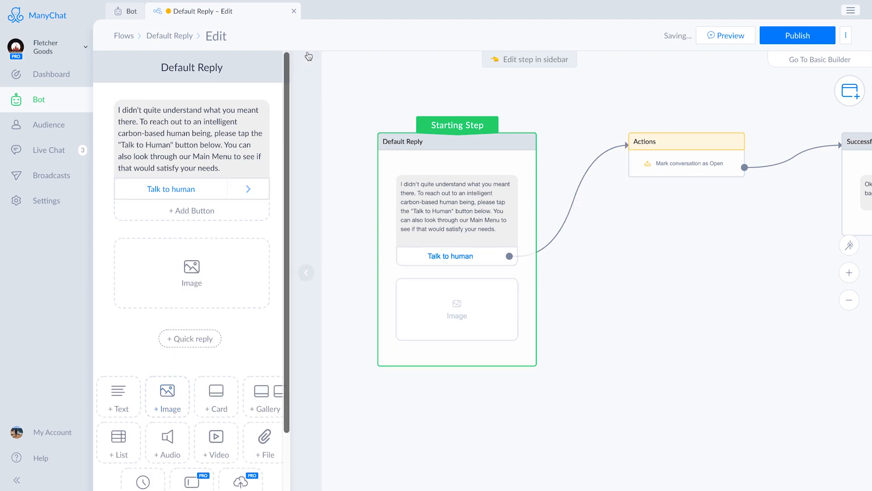
Upload the humanoid robot GIF into the image block above the reply text.
click(191, 272)
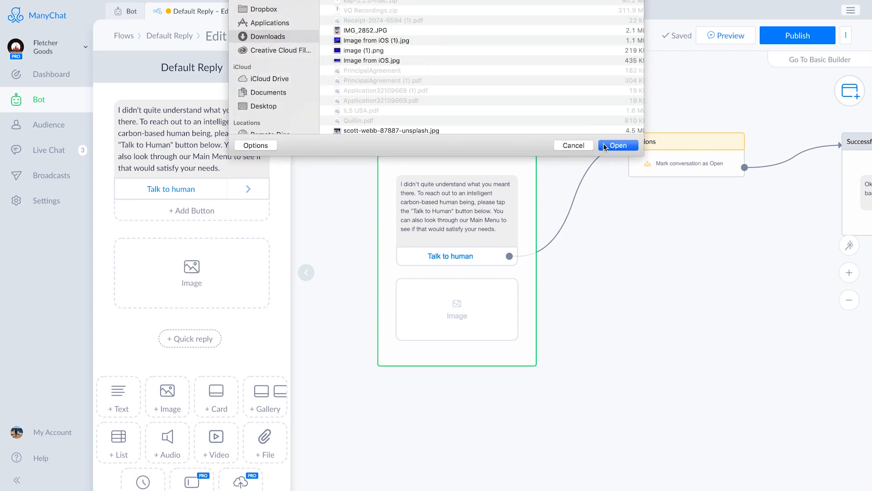
click(618, 145)
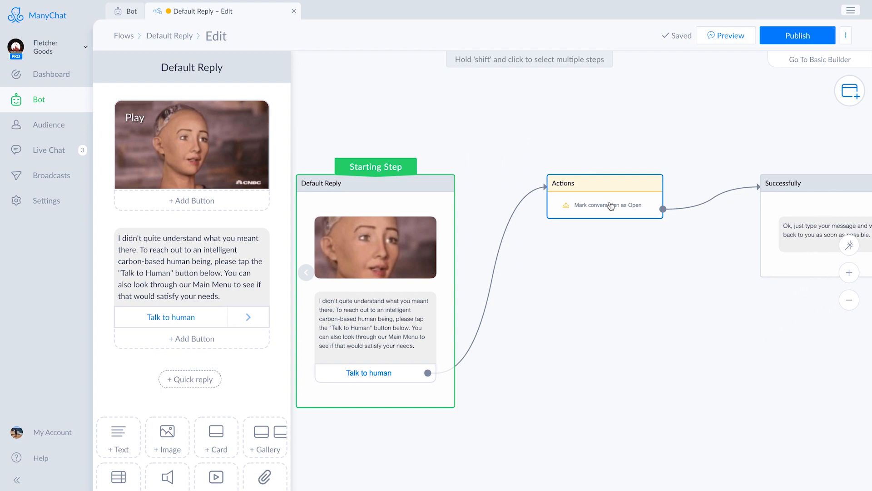
Add a Notify Admins action sending to 2 people via Messenger and e-mail.
click(605, 196)
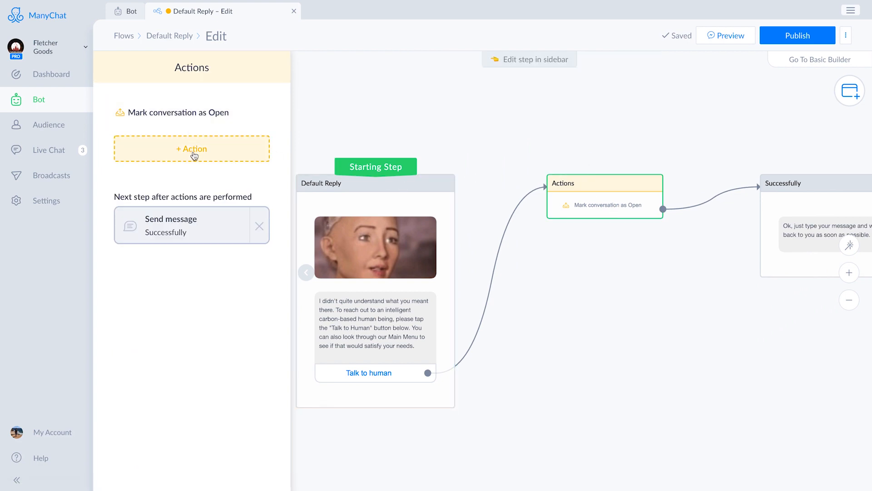
click(191, 148)
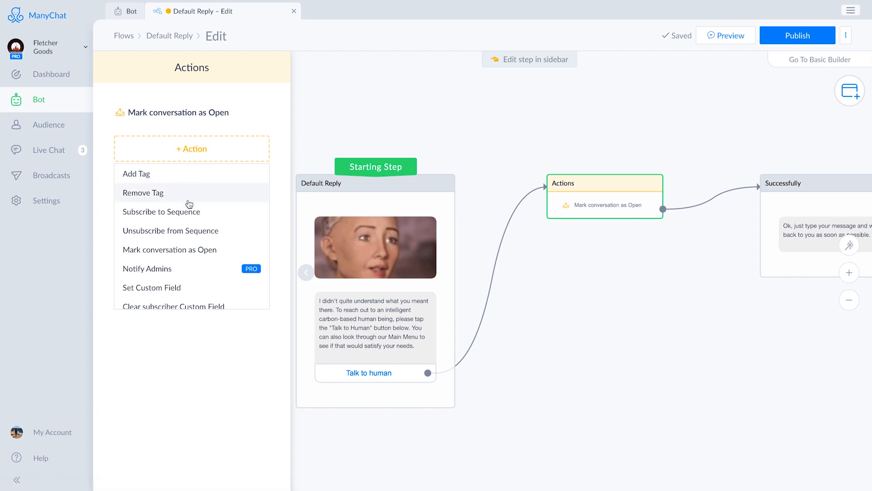
mouse_move(188, 268)
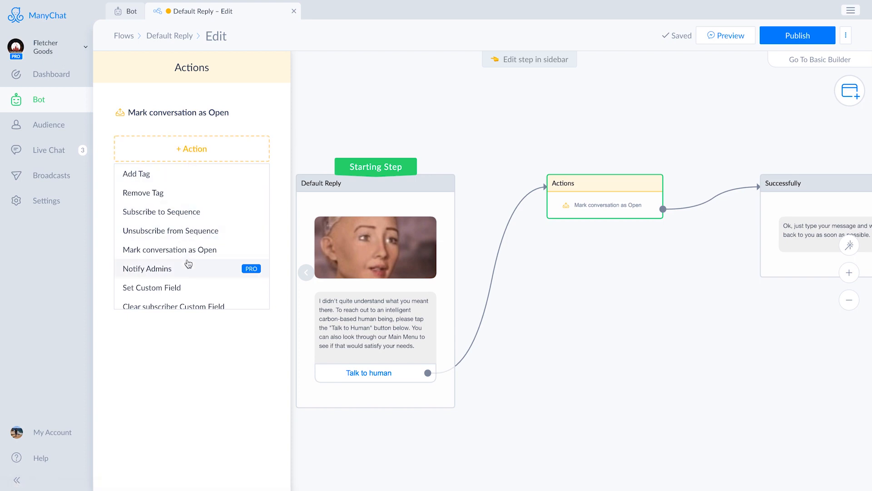
click(147, 268)
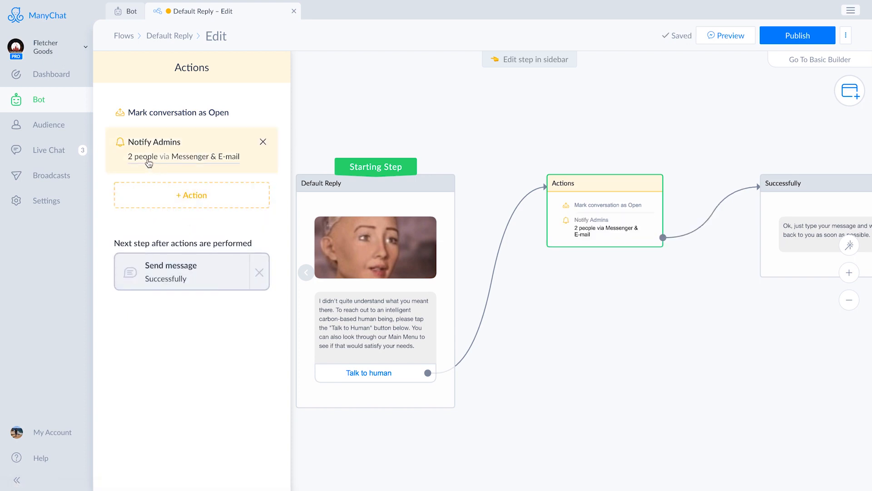
click(166, 149)
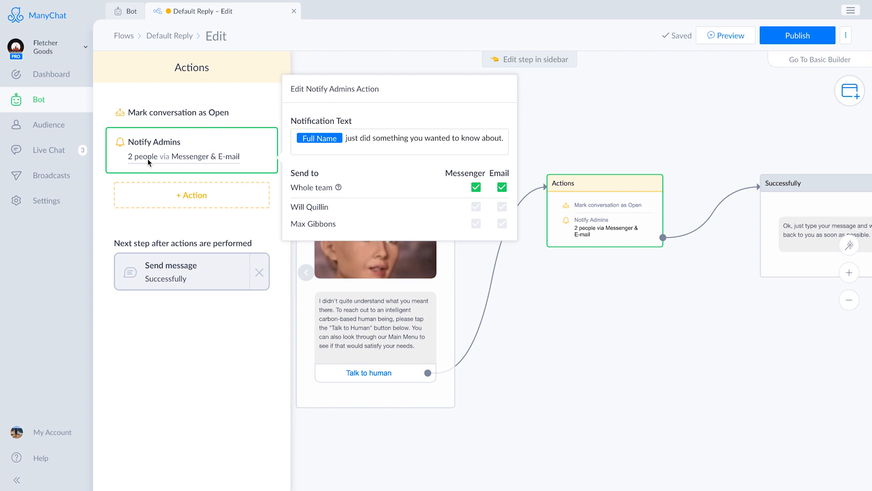
mouse_move(645, 356)
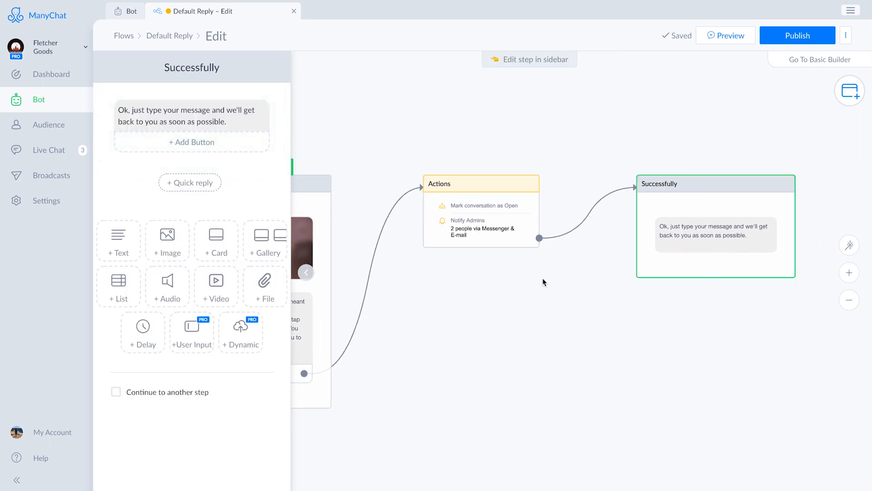
Change the Successfully text to 'a member of the Fletcher Goods team will reach out' and publish.
text(Type your message below and a member of the Fletcher Goods team will reach out to you promptly. Thanks!)
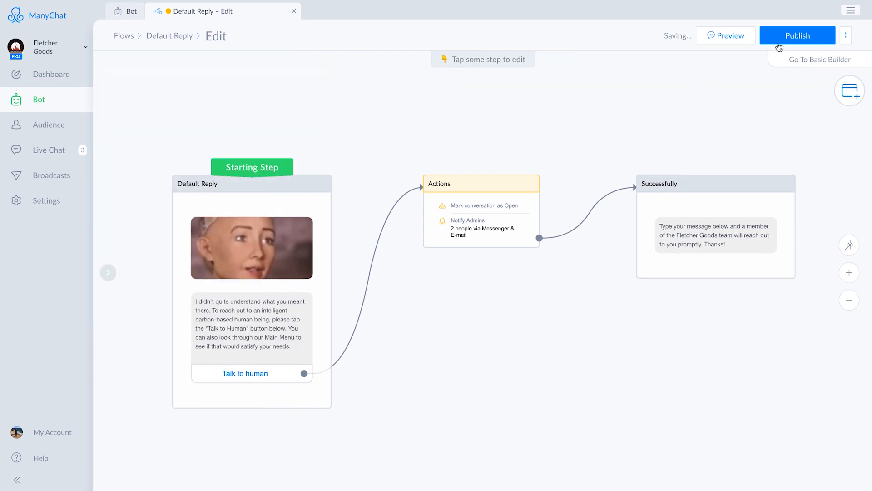
click(797, 35)
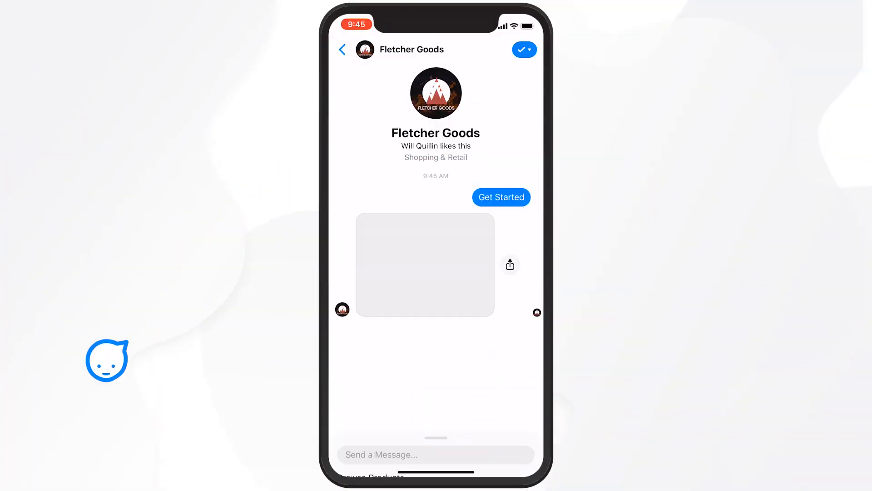
Send the bot an unrecognised question, 'What do you have coming up for S'.
click(500, 197)
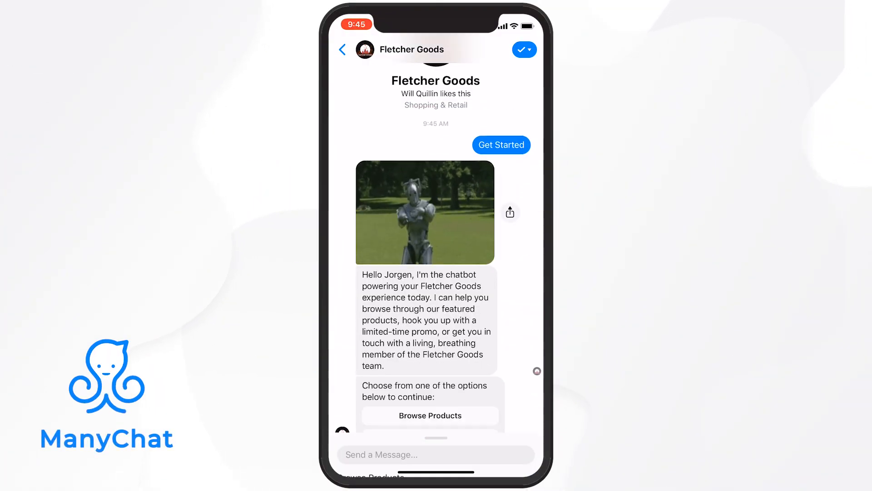
text(What do you have coming up for S)
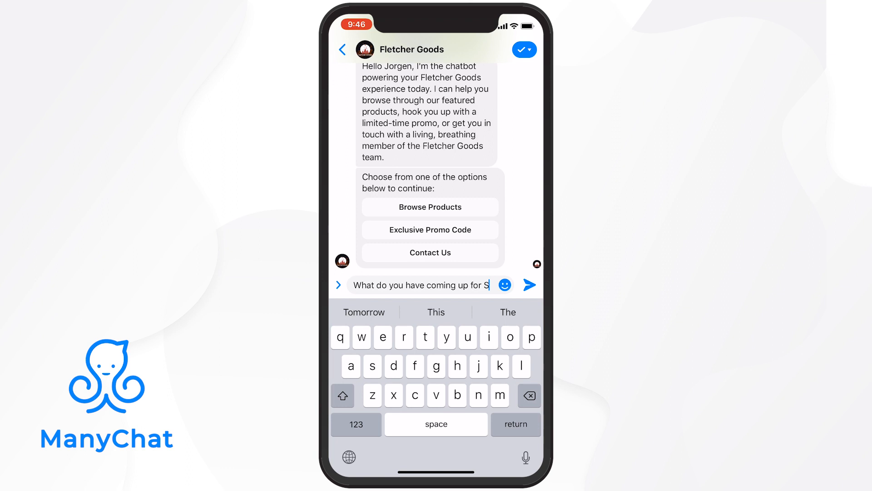
click(529, 285)
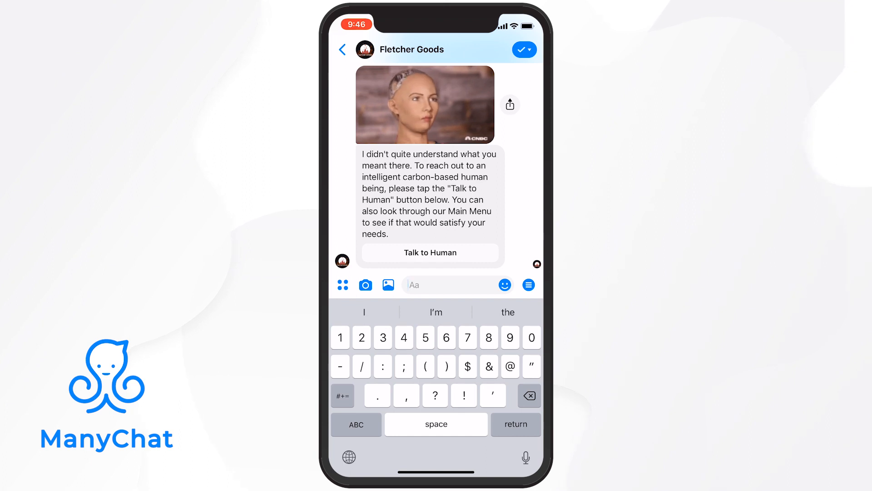
Choose Talk to Human and draft 'Hey' about the summer 2019 lineup.
click(429, 252)
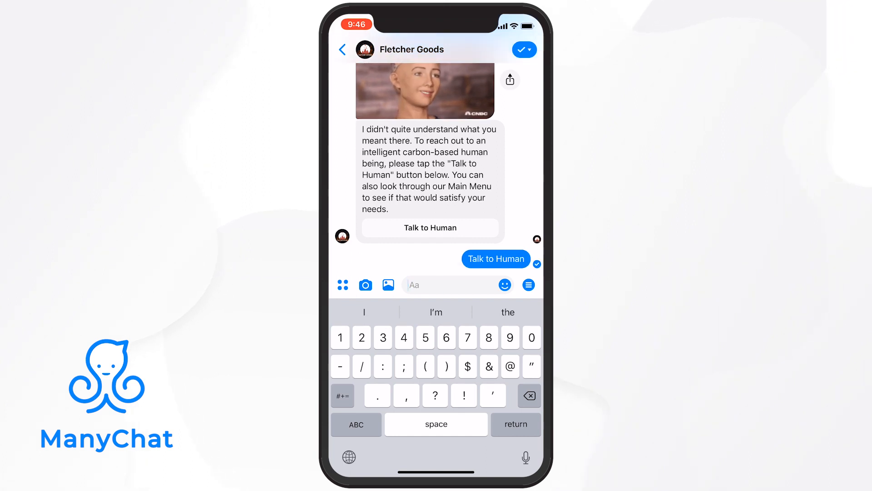
click(495, 258)
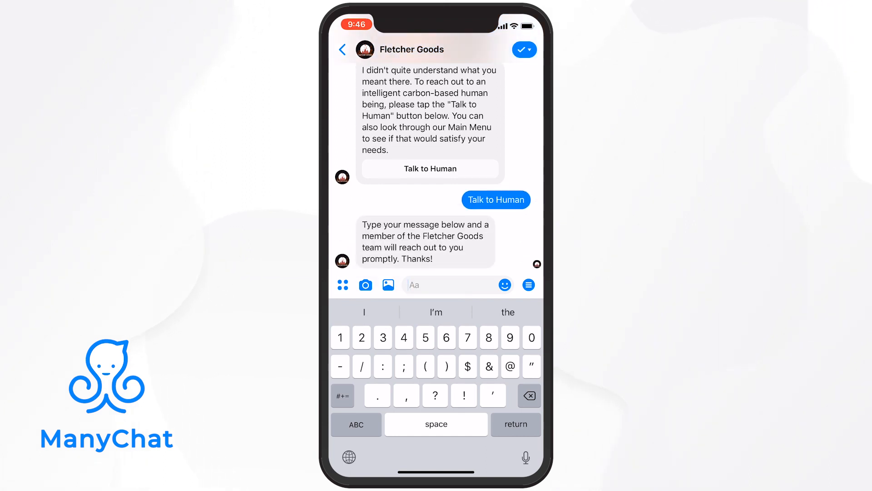
text(Hey, wondering what the)
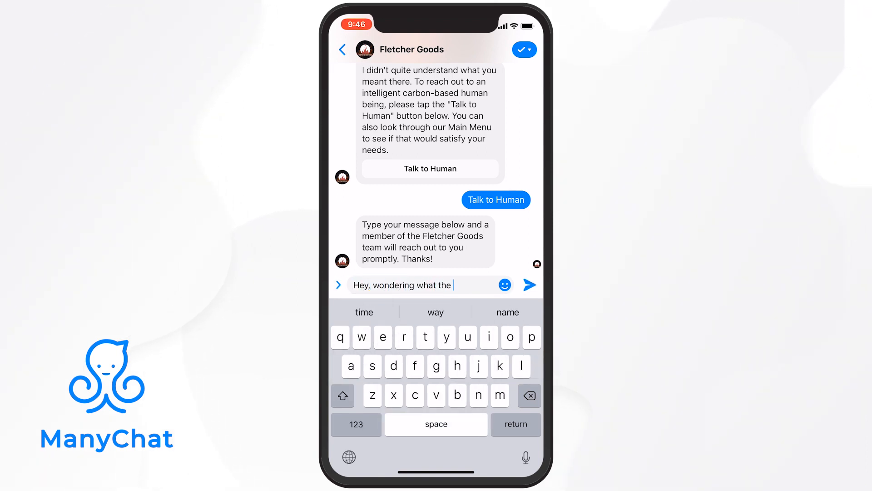
text(summer 2019 lineup)
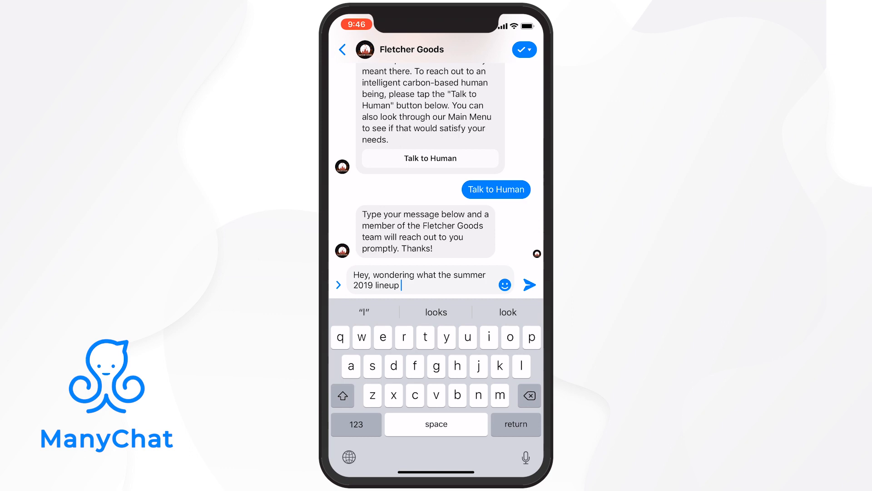